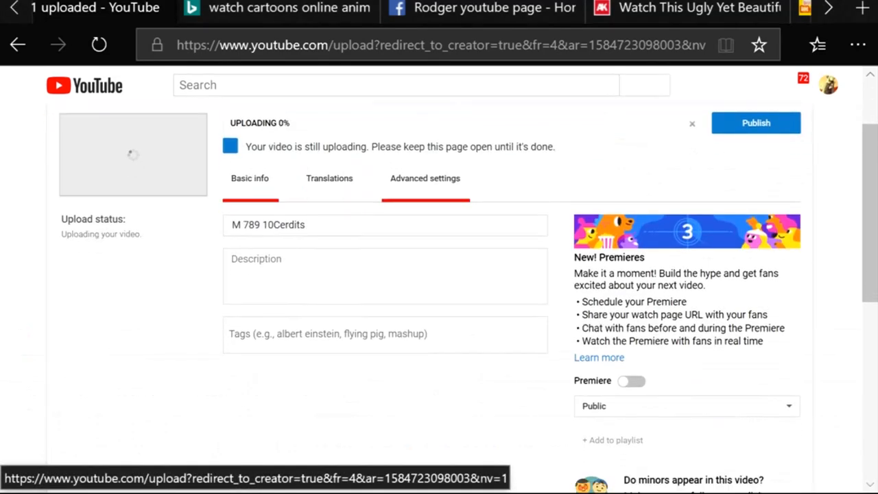
# View the upload's advanced settings: comments, license, category and language.
pyautogui.click(424, 177)
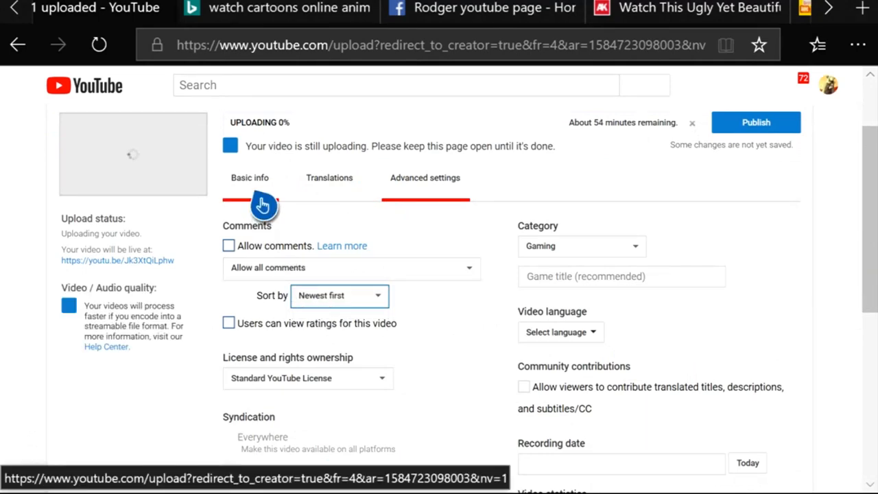
pyautogui.click(249, 177)
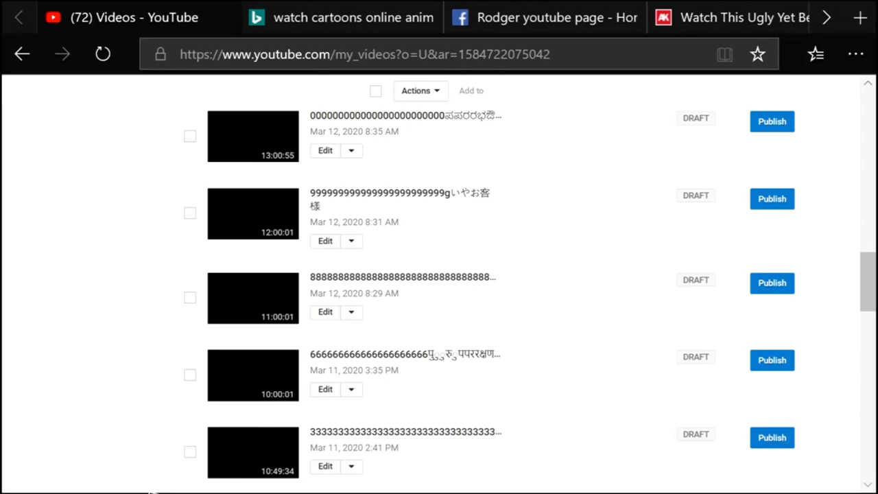
# Scroll up the video list past the 10–15 hour drafts to the failed 16-hour upload.
pyautogui.scroll(3)
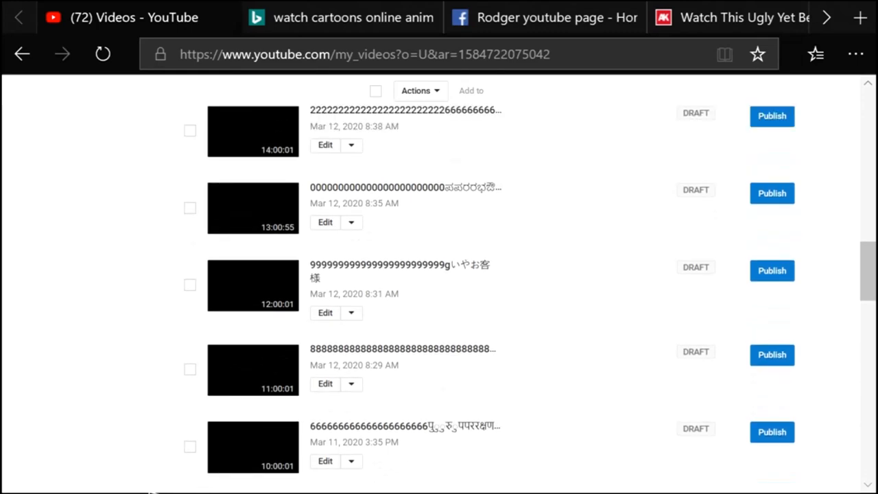
pyautogui.scroll(3)
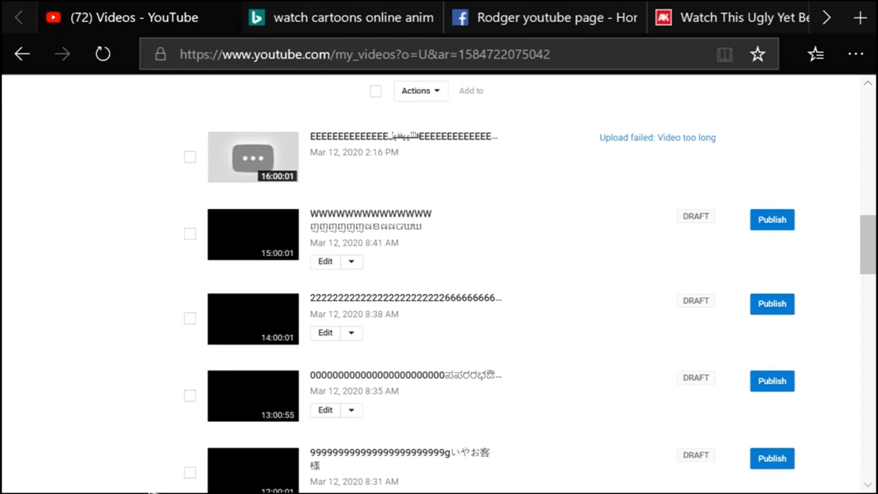
pyautogui.scroll(3)
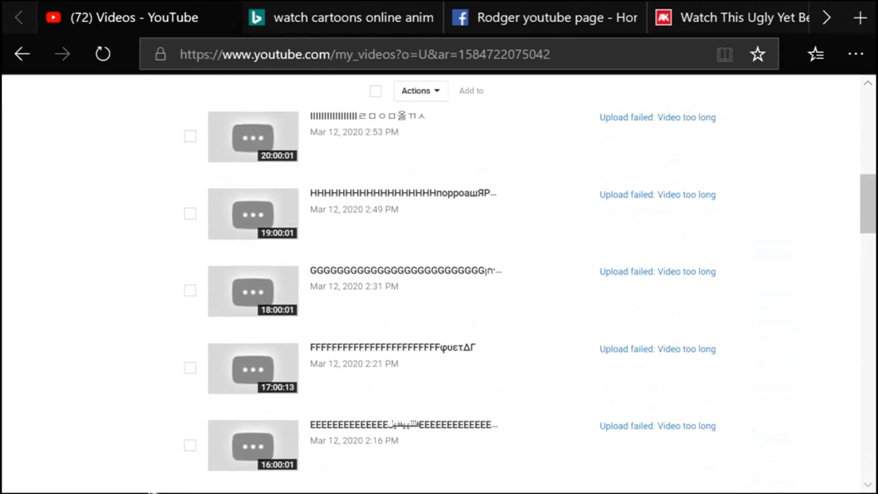
pyautogui.scroll(3)
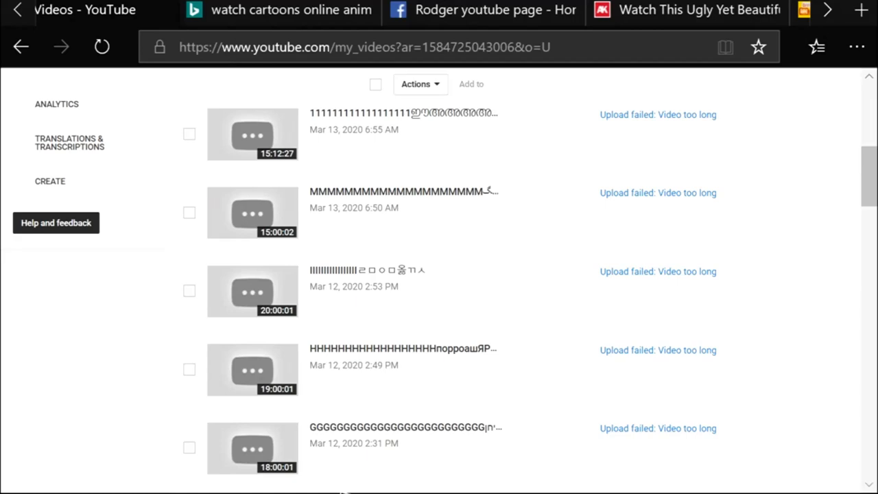
pyautogui.moveTo(367, 480)
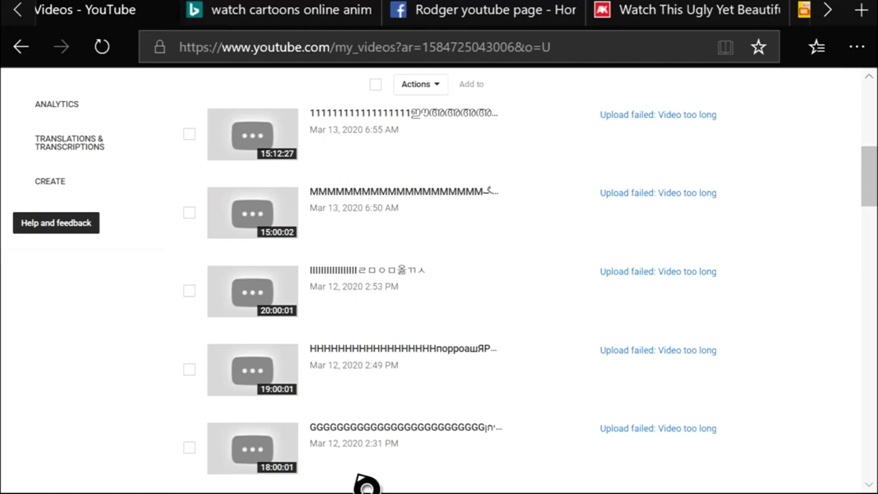
pyautogui.scroll(-3)
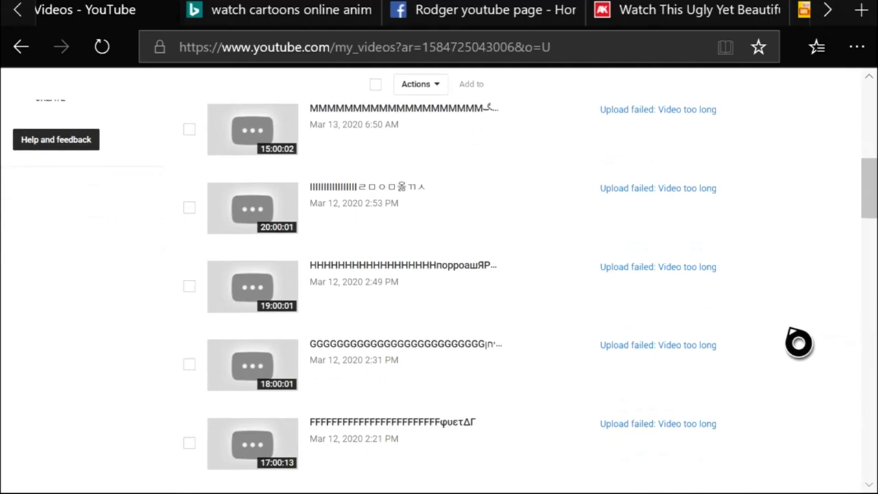
pyautogui.scroll(-3)
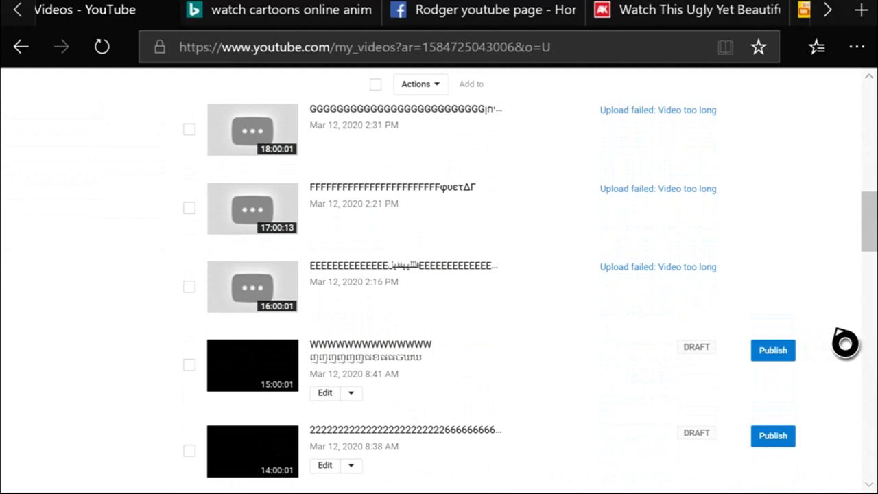
pyautogui.moveTo(573, 422)
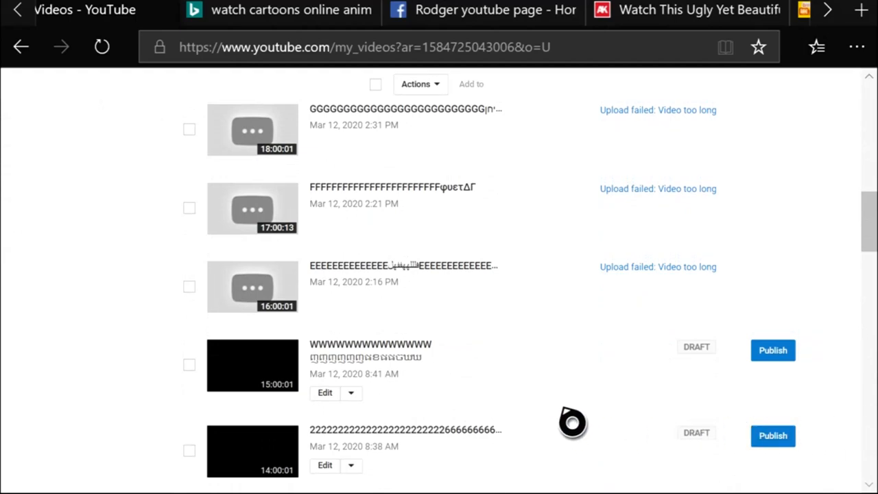
pyautogui.moveTo(657, 110)
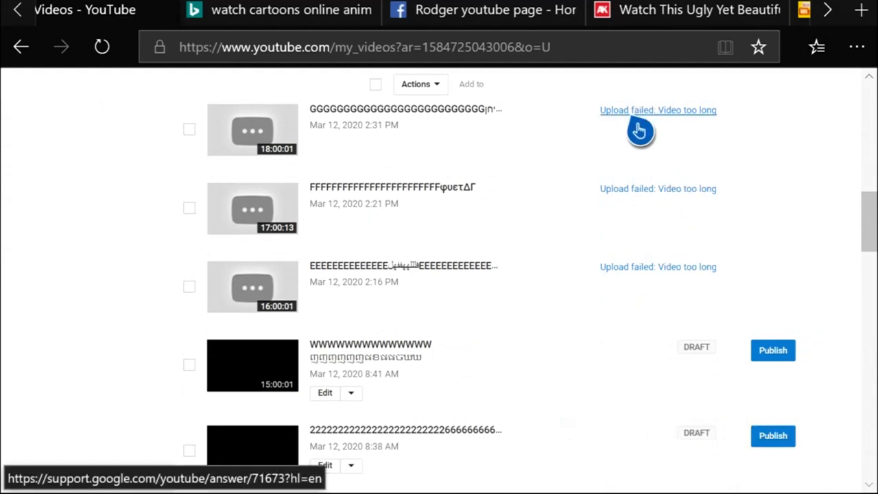
# Open the 'Upload failed: Video too long' help panel for the 16-hour upload.
pyautogui.click(658, 110)
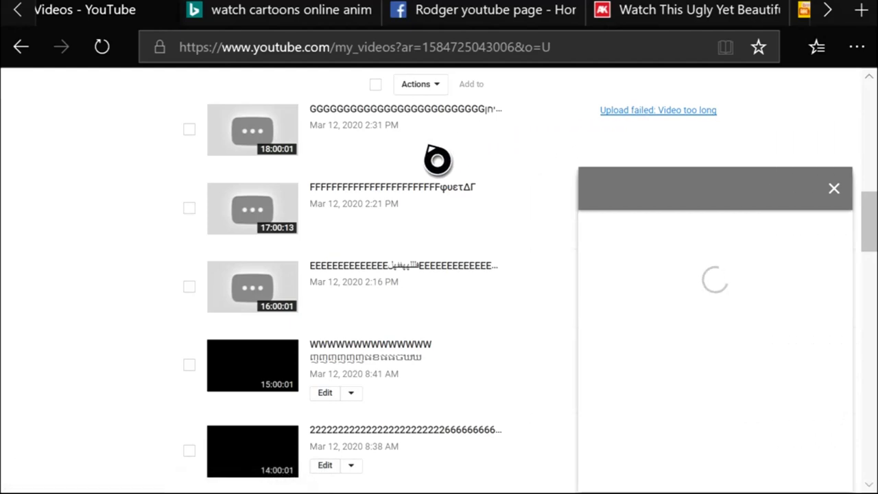
pyautogui.moveTo(441, 257)
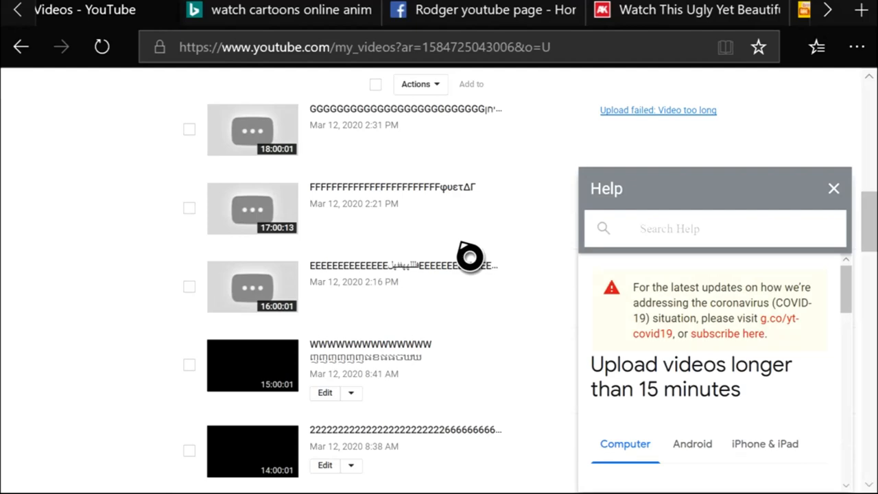
pyautogui.moveTo(470, 391)
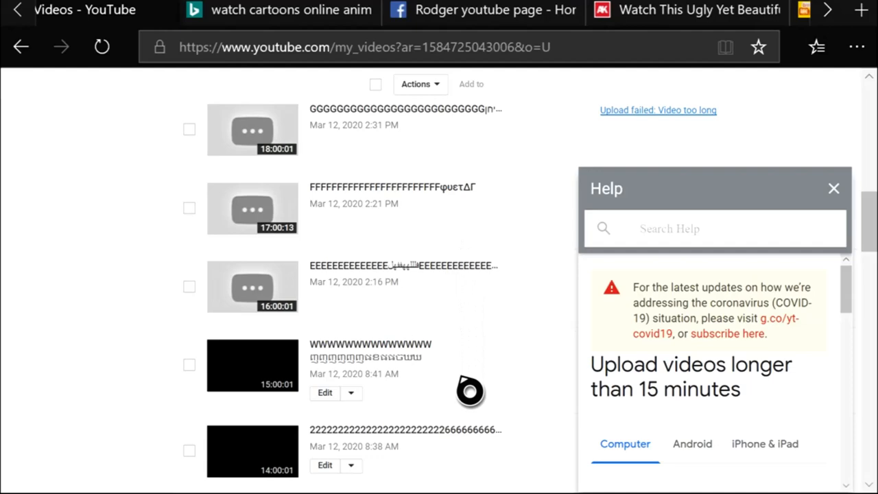
pyautogui.moveTo(480, 358)
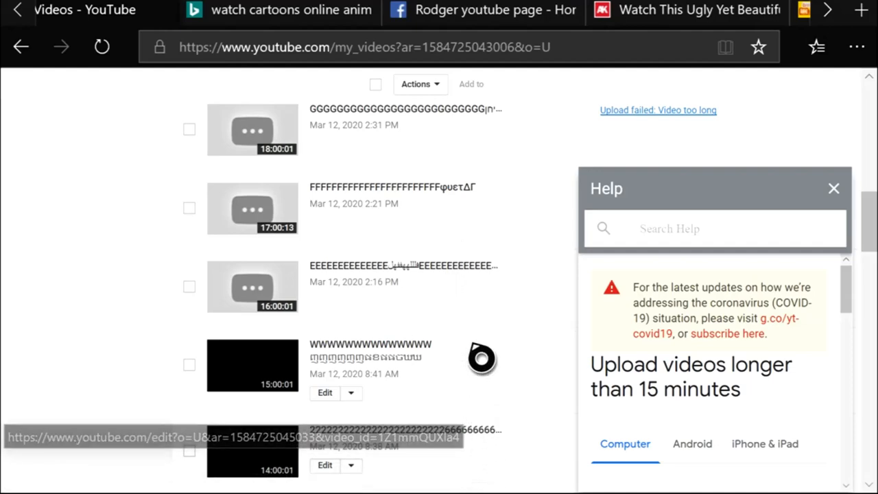
pyautogui.moveTo(481, 314)
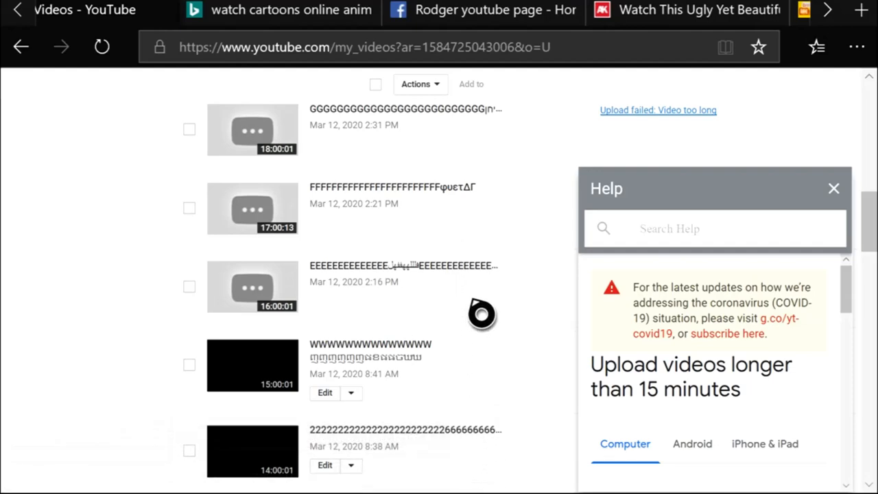